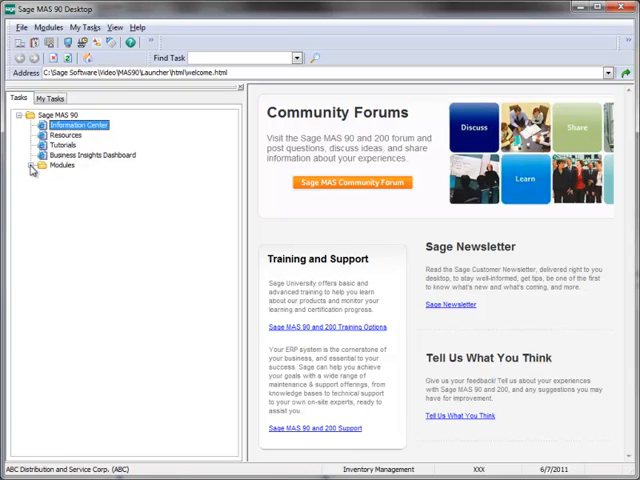
Expand Modules and Inventory Management to reveal the Main tasks list
{"action": "left_click", "coordinate": [33, 166]}
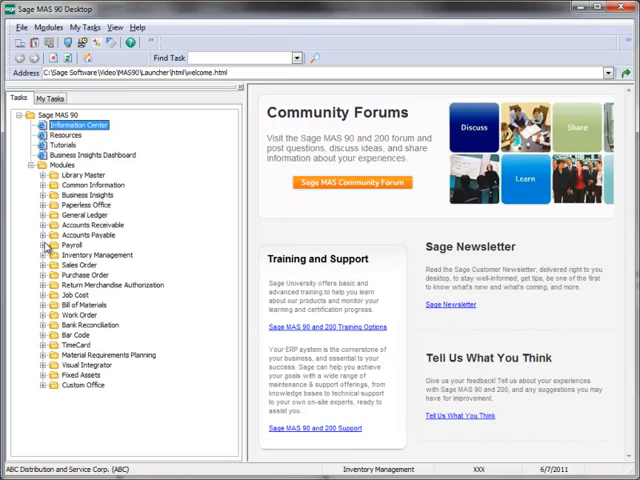
{"action": "left_click", "coordinate": [39, 254]}
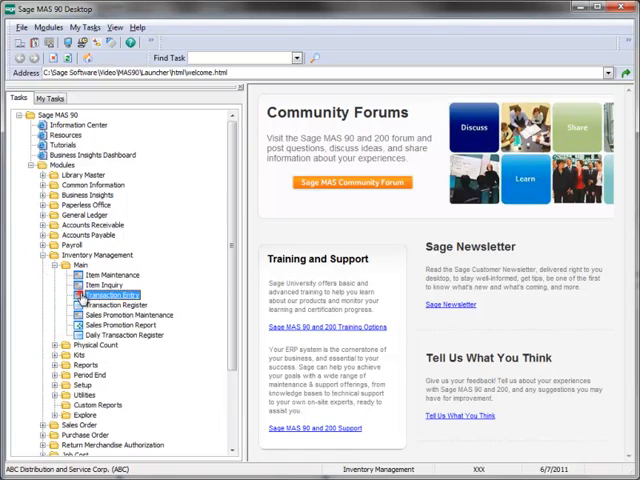
Start a new Transfers entry in Inventory Transaction Entry dated 6/7/2011
{"action": "double_click", "coordinate": [109, 295]}
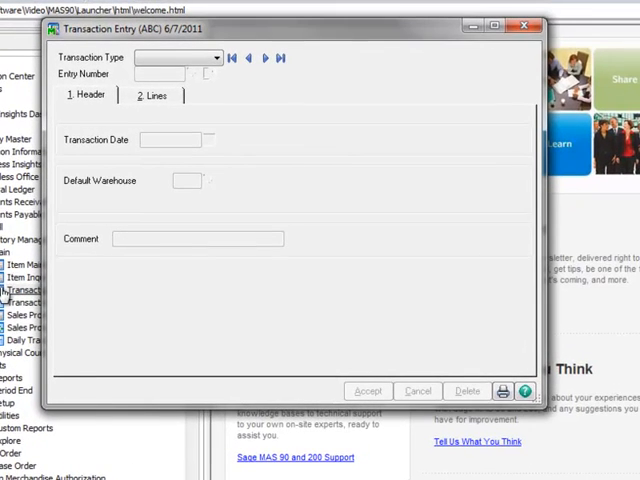
{"action": "left_click", "coordinate": [216, 57]}
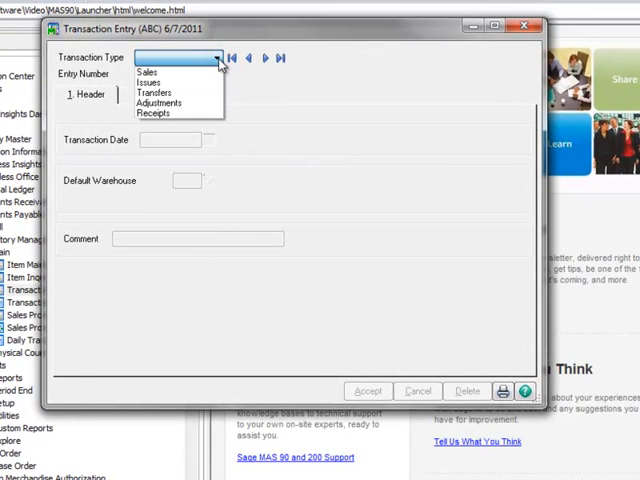
{"action": "mouse_move", "coordinate": [208, 74]}
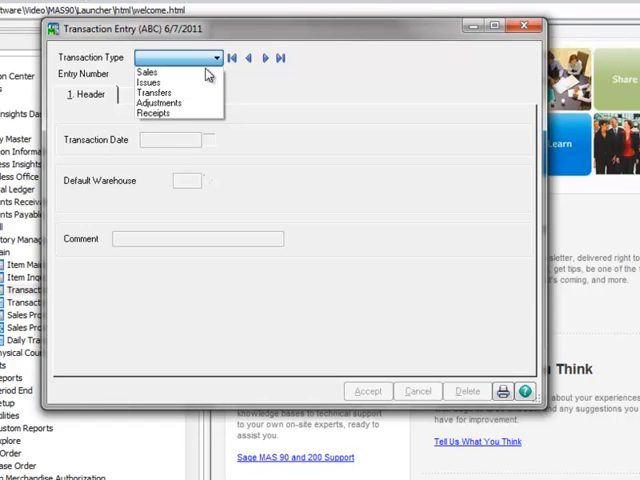
{"action": "left_click", "coordinate": [155, 92]}
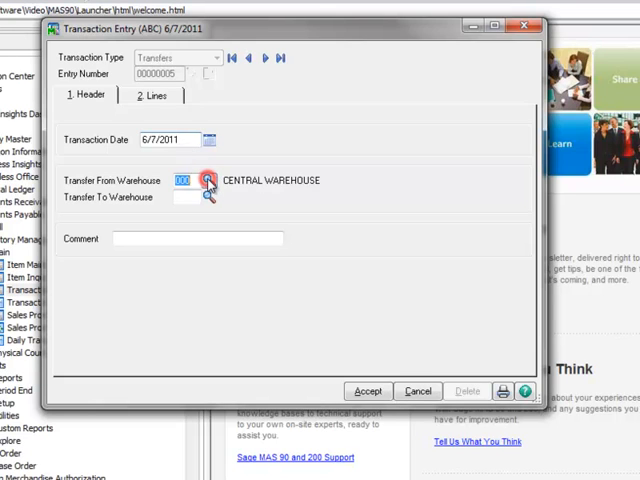
Set source Central Warehouse 000 and destination West Warehouse 002, then move to Lines
{"action": "left_click", "coordinate": [207, 180]}
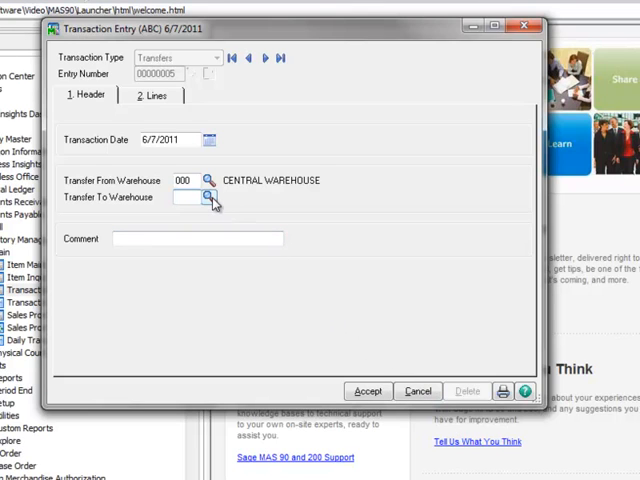
{"action": "left_click", "coordinate": [208, 197]}
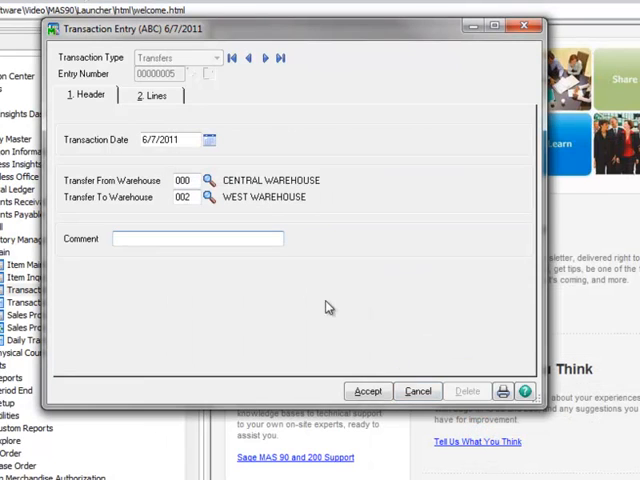
{"action": "left_click", "coordinate": [151, 95]}
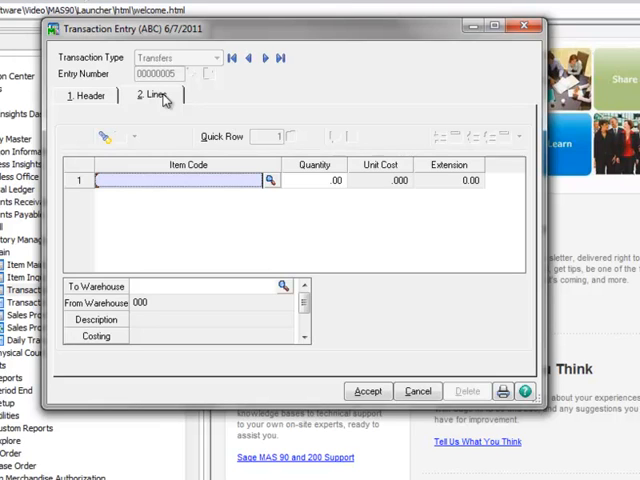
Bring up the Item List lookup for the transfer's first line
{"action": "left_click", "coordinate": [269, 180]}
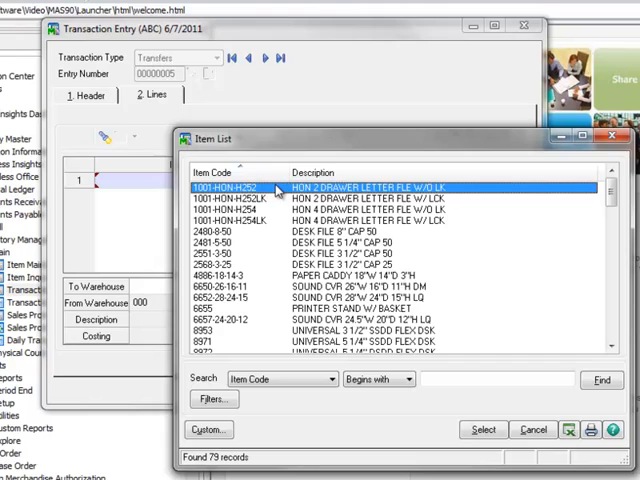
{"action": "mouse_move", "coordinate": [228, 252]}
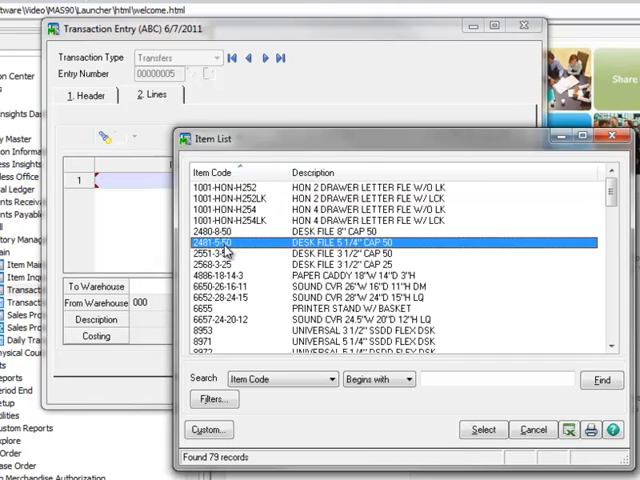
{"action": "mouse_move", "coordinate": [248, 265]}
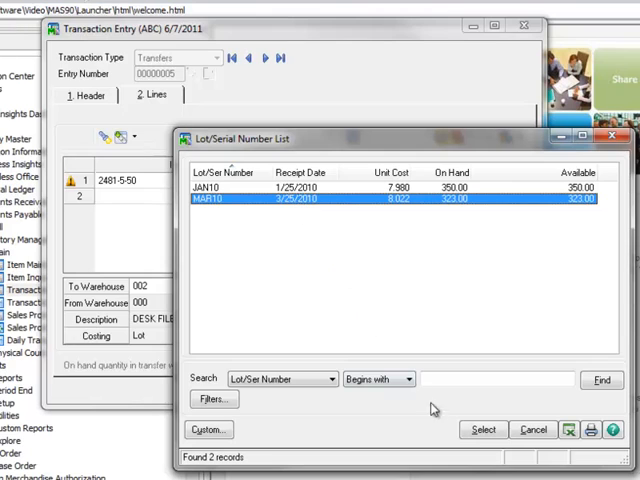
Take 1 unit of item 2481-5-50 from lot MAR10 at 8.022 and start line 2's item lookup
{"action": "left_click", "coordinate": [483, 429]}
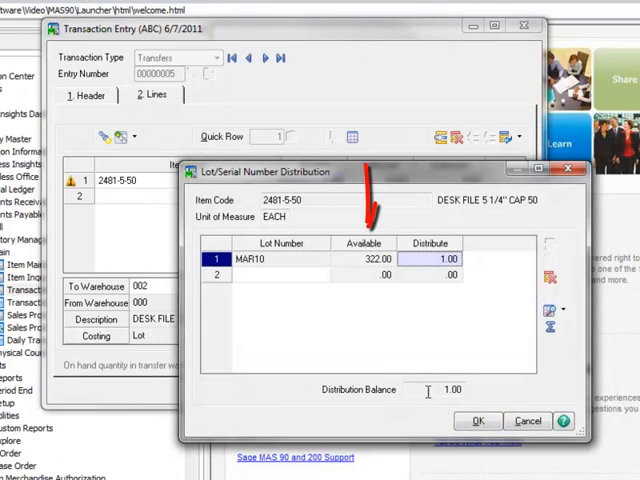
{"action": "mouse_move", "coordinate": [389, 334]}
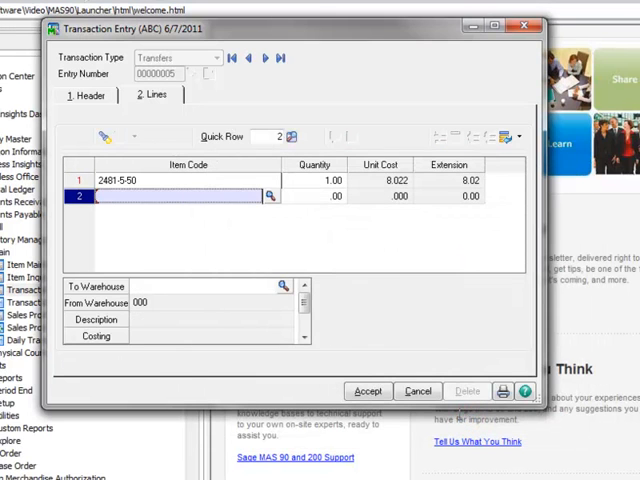
{"action": "left_click", "coordinate": [270, 196]}
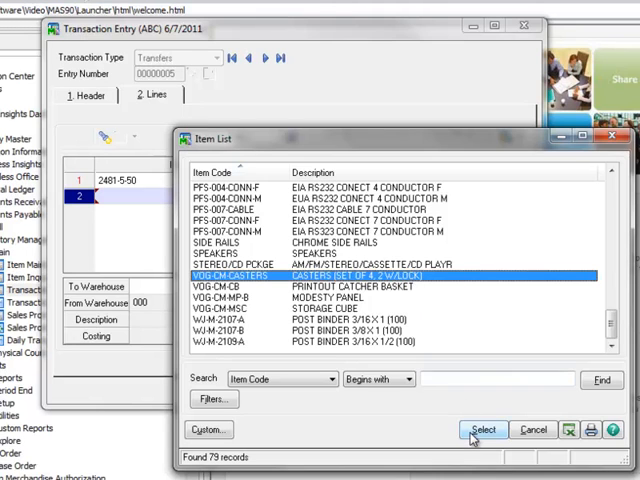
Add VOG-CM-CASTERS as line 2, accept the transfer and reach the Transaction Register
{"action": "left_click", "coordinate": [483, 429]}
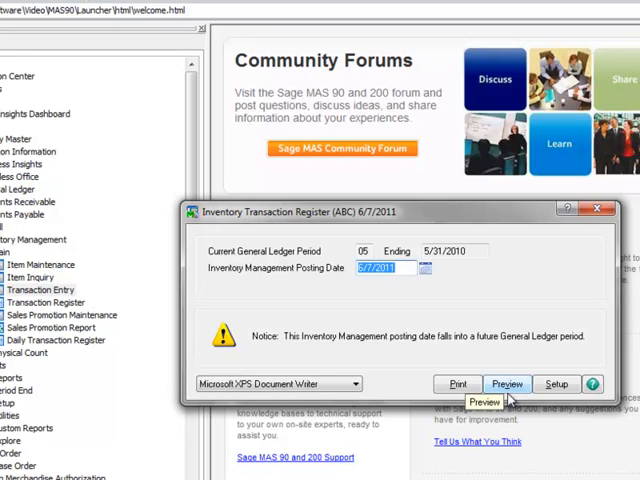
Update the Inventory Transaction Register and preview the Daily Transaction Register showing the 35.02 transfer
{"action": "left_click", "coordinate": [506, 384]}
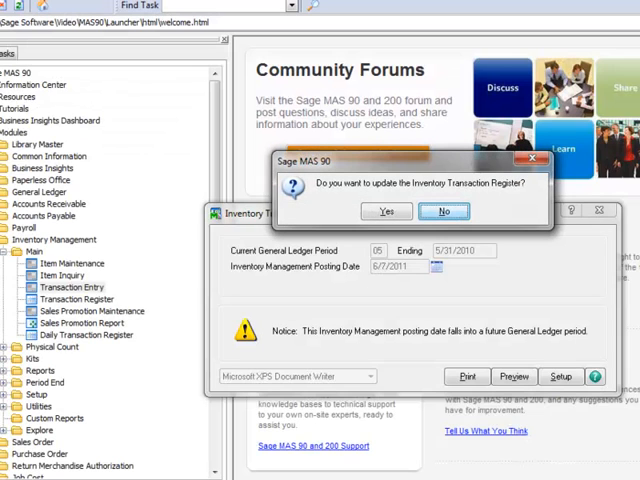
{"action": "left_click", "coordinate": [386, 211]}
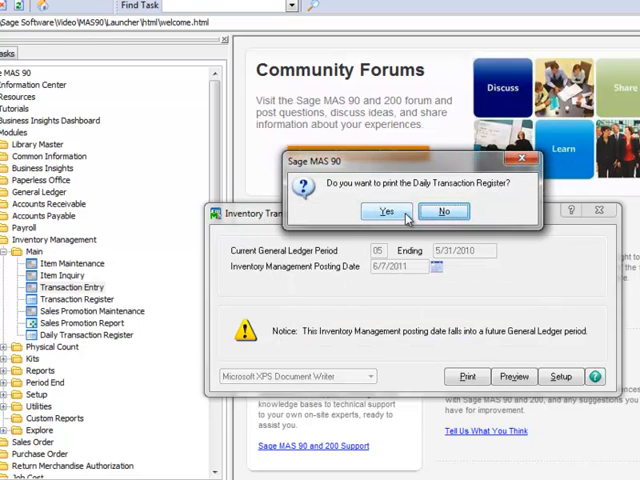
{"action": "left_click", "coordinate": [378, 211]}
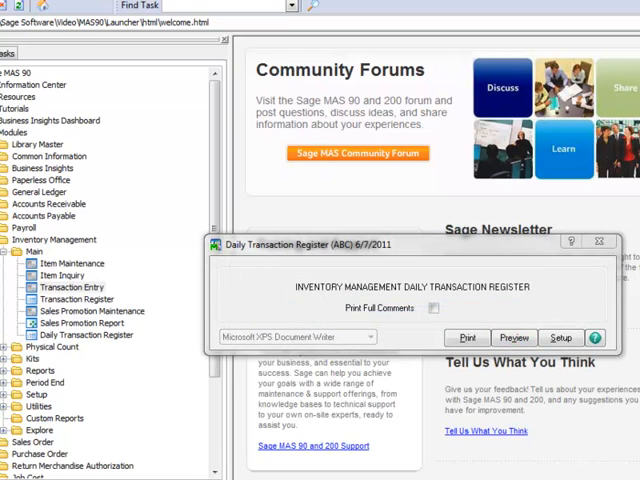
{"action": "left_click", "coordinate": [514, 337]}
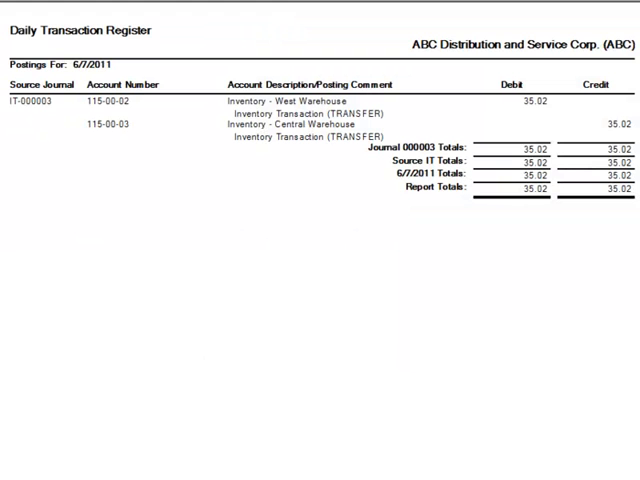